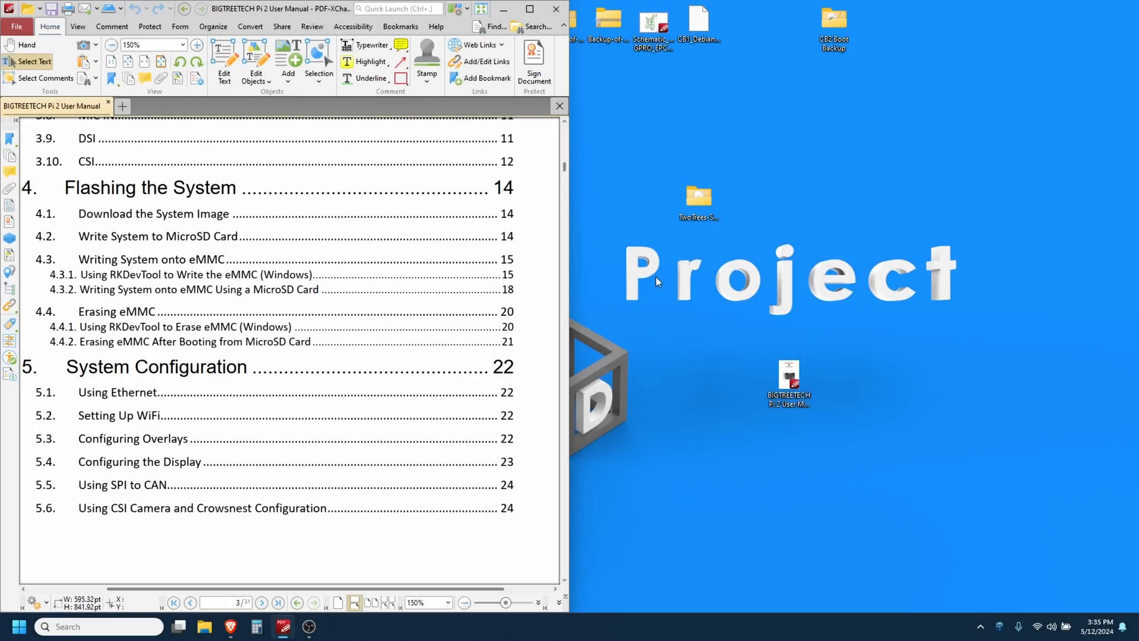
{"action": "mouse_move", "coordinate": [356, 267]}
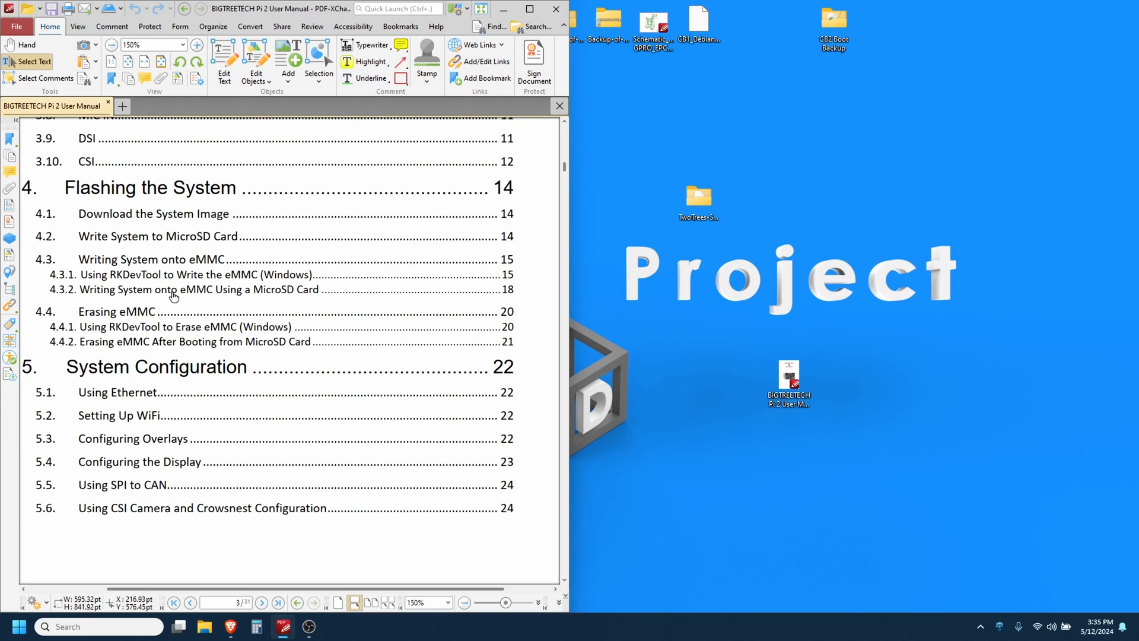
{"action": "mouse_move", "coordinate": [276, 296]}
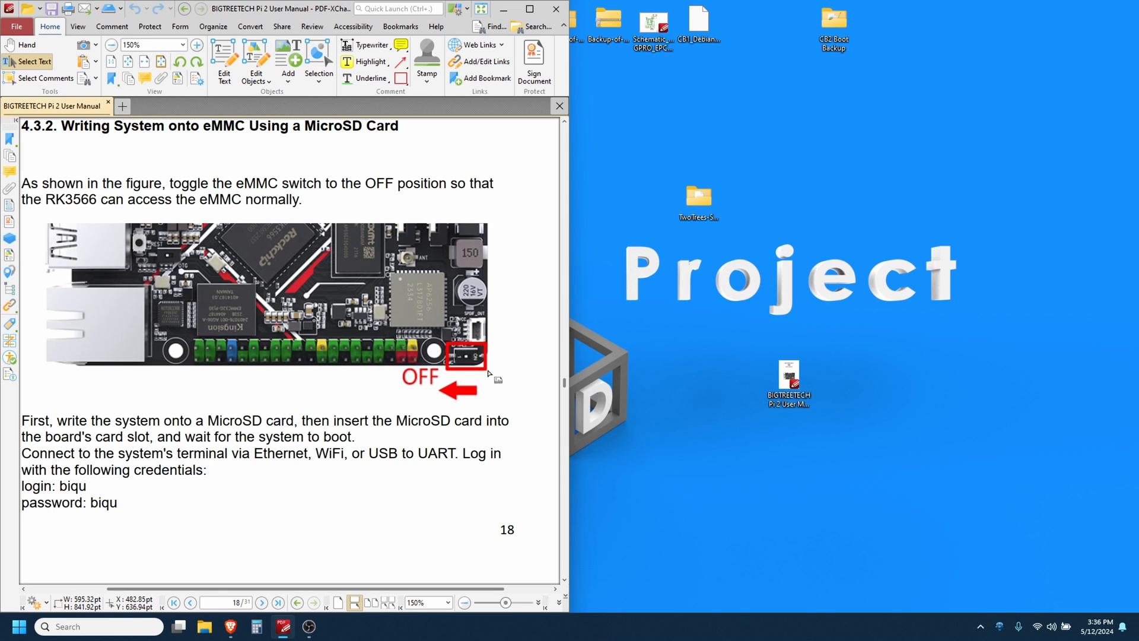
{"action": "mouse_move", "coordinate": [482, 362]}
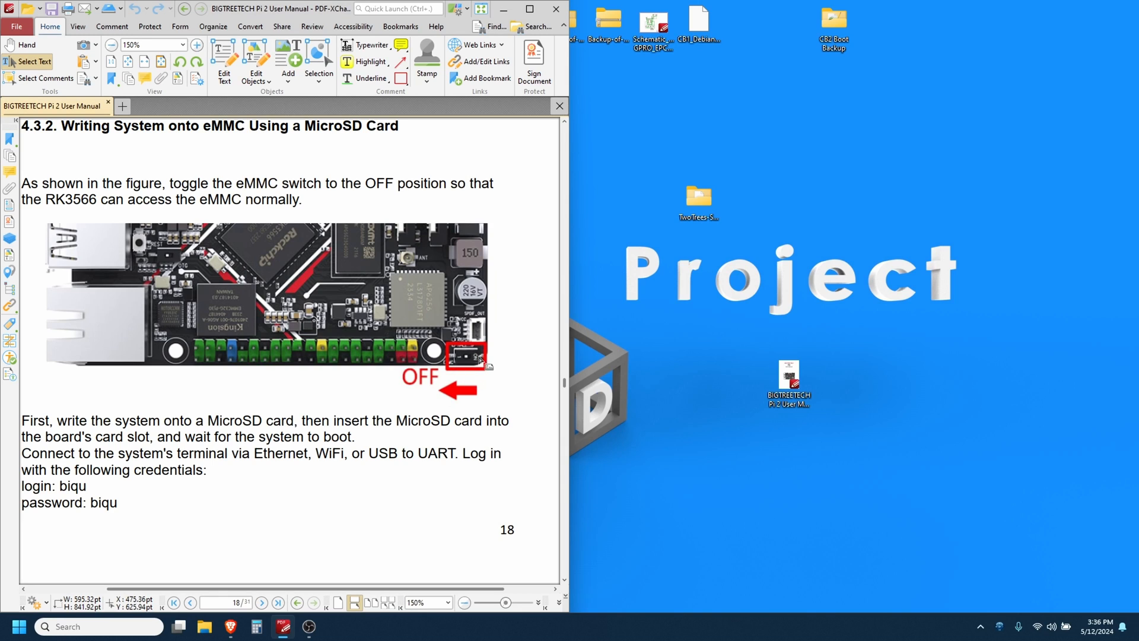
{"action": "mouse_move", "coordinate": [384, 385]}
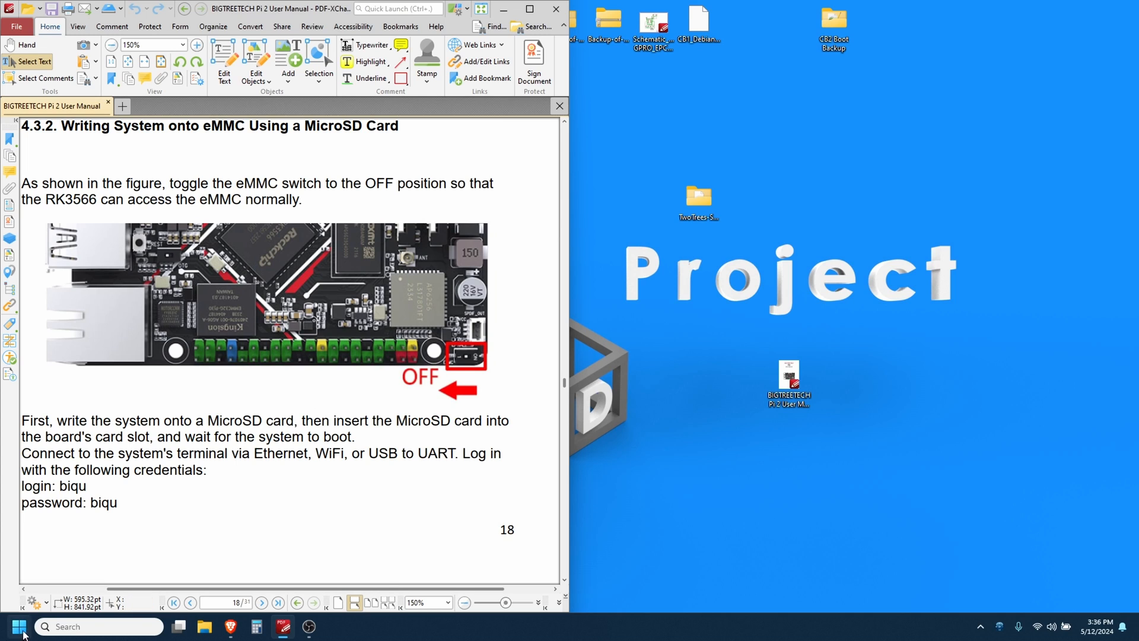
{"action": "left_click", "coordinate": [18, 626]}
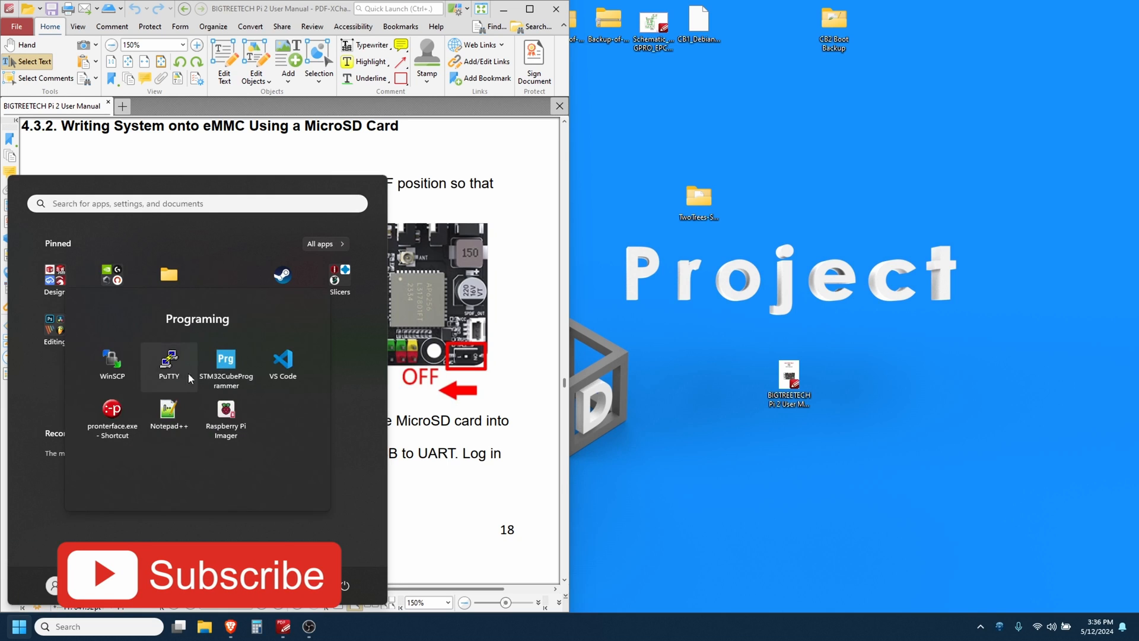
{"action": "left_click", "coordinate": [169, 357]}
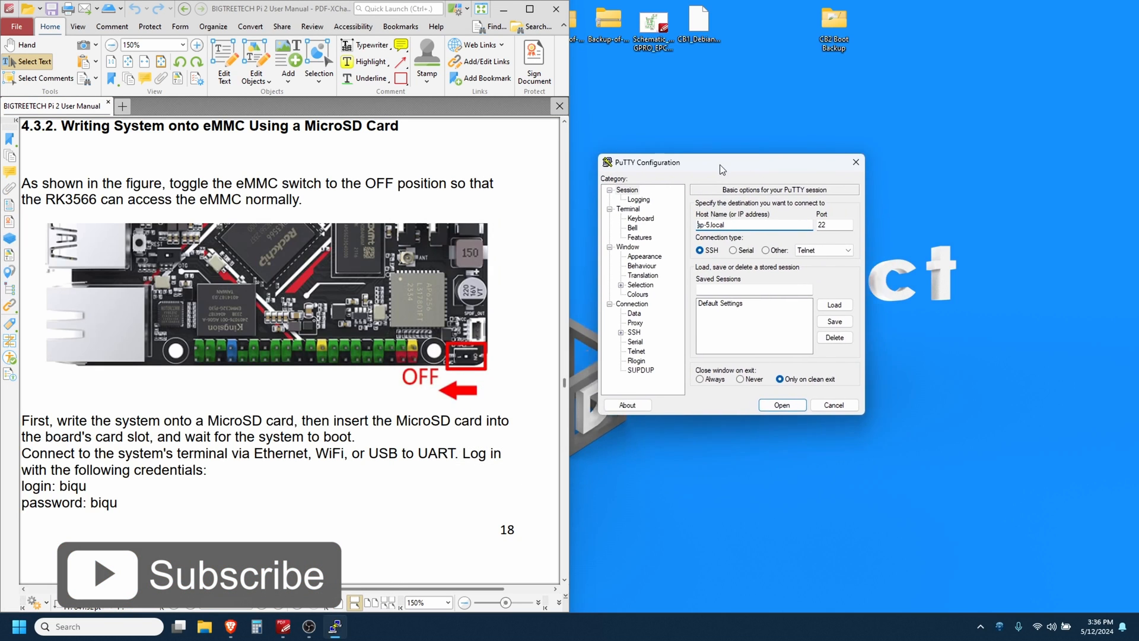
{"action": "left_click", "coordinate": [782, 405]}
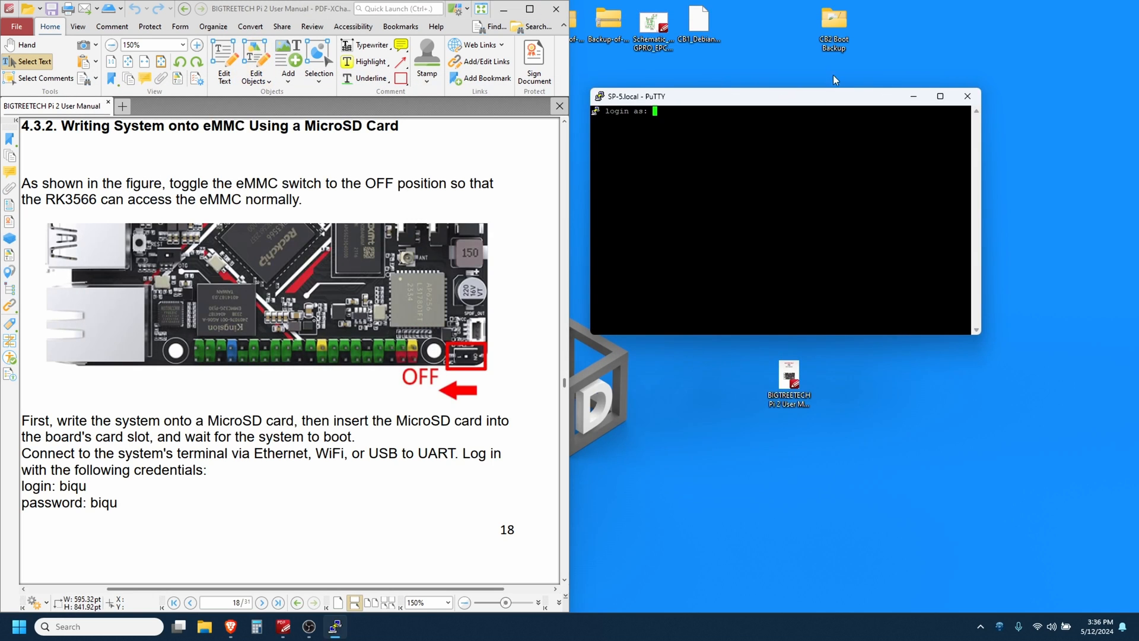
{"action": "mouse_move", "coordinate": [837, 76]}
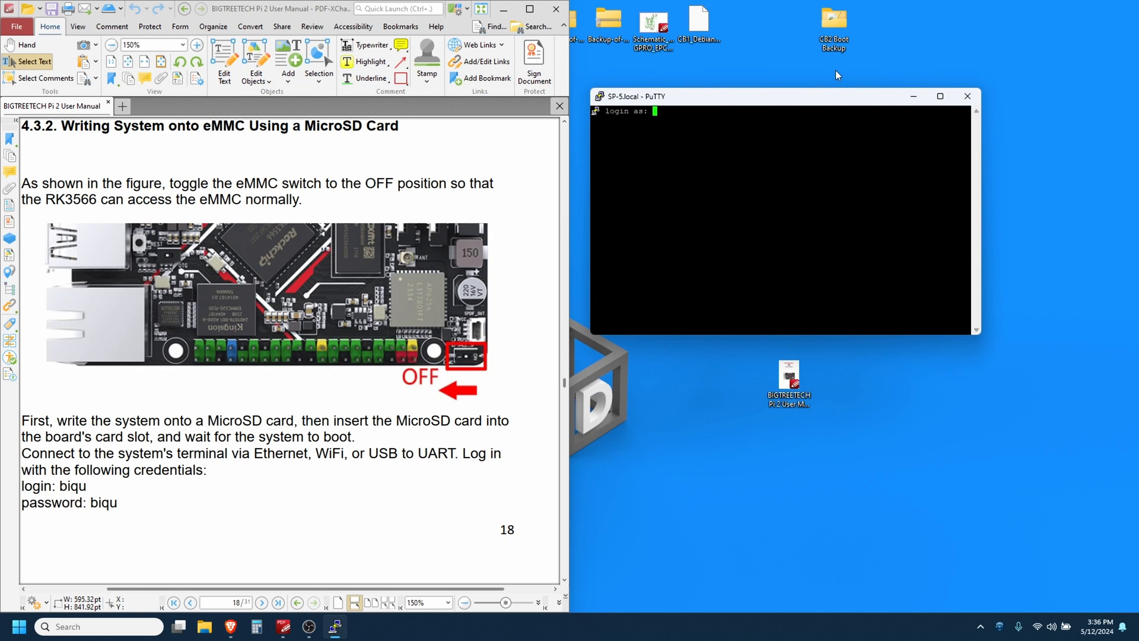
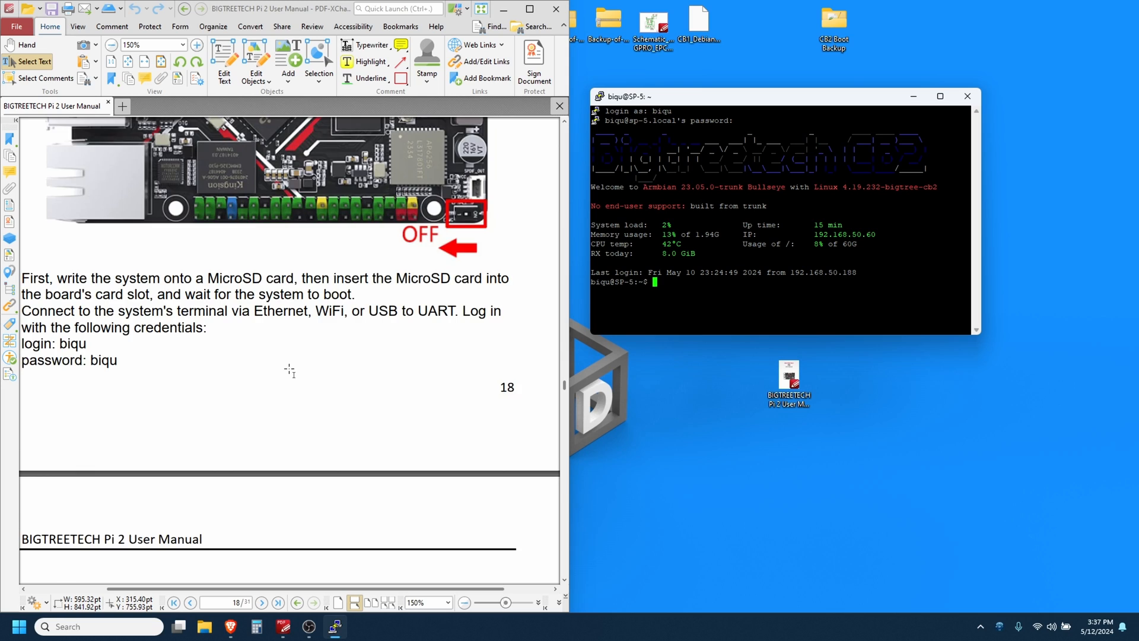
Run 'sudo nand-sata-install' at the board's shell prompt
{"action": "scroll", "scroll_direction": "down", "scroll_amount": 3}
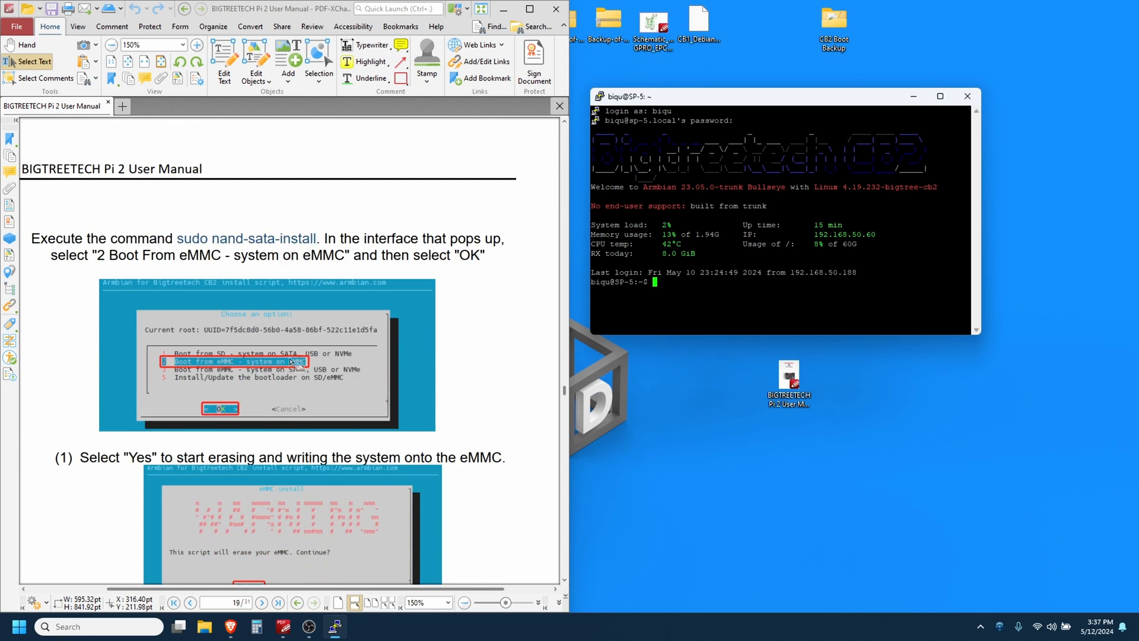
{"action": "mouse_move", "coordinate": [200, 230]}
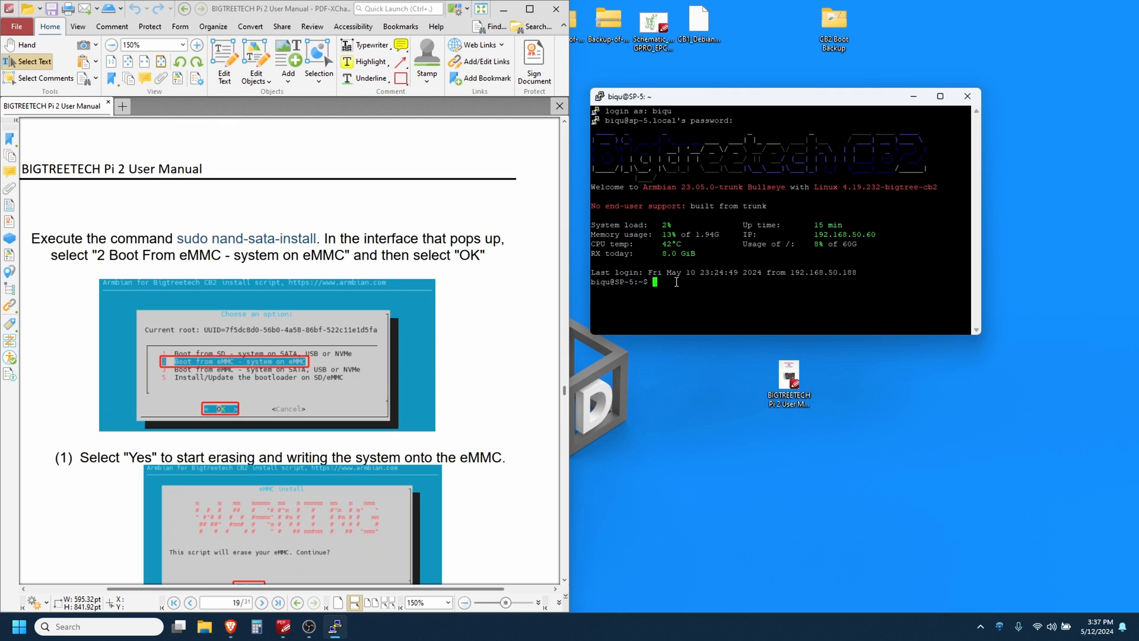
{"action": "type", "text": "sud"}
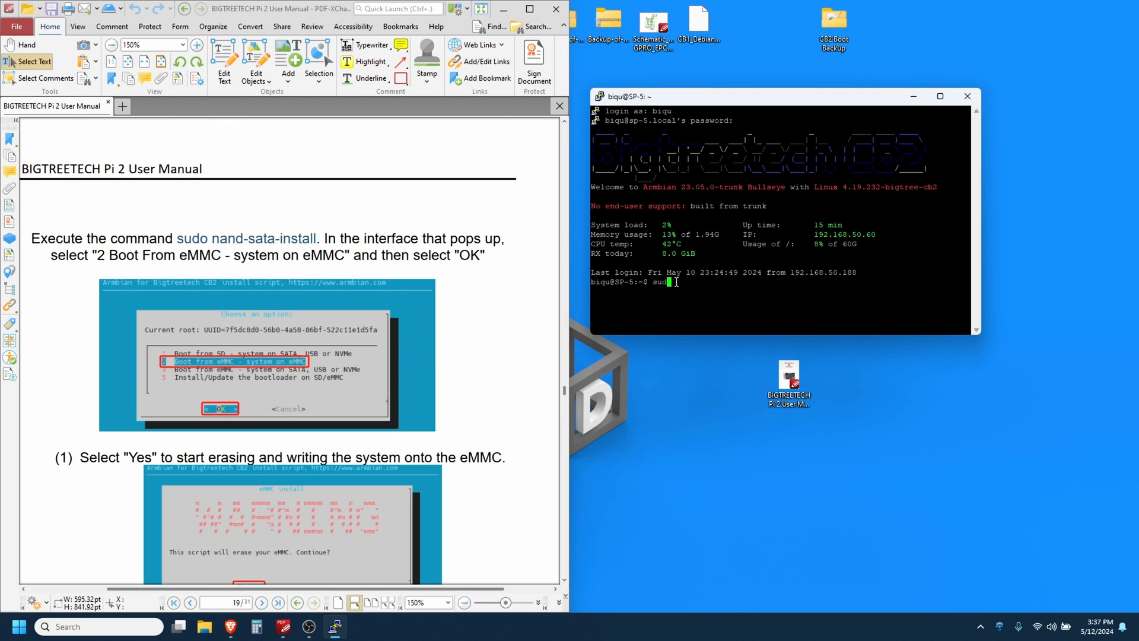
{"action": "type", "text": "na"}
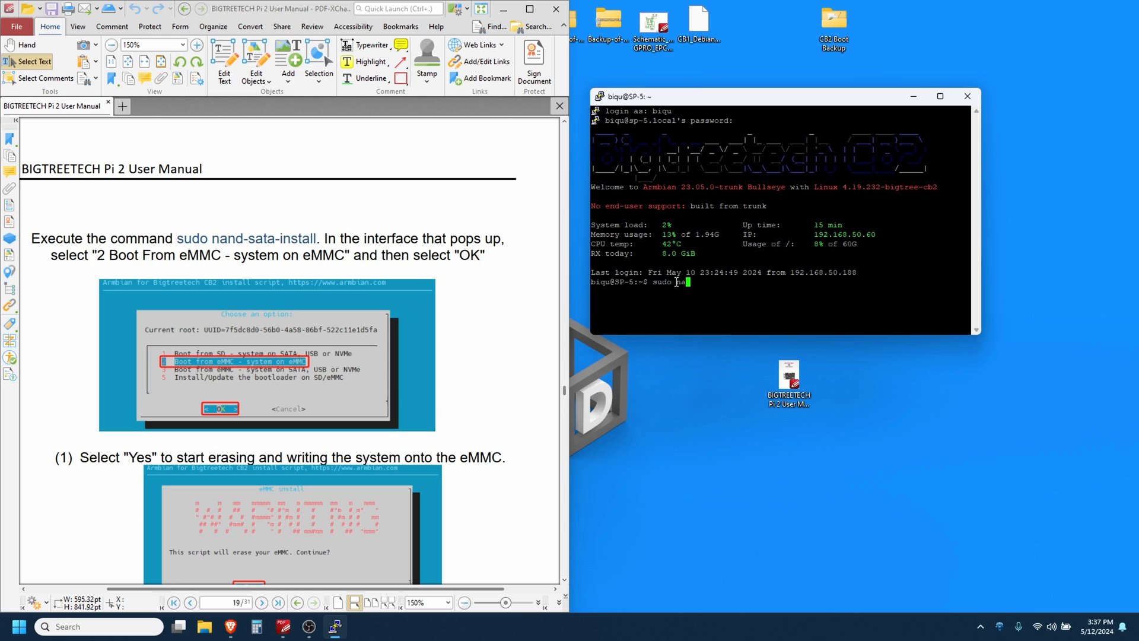
{"action": "type", "text": "nand"}
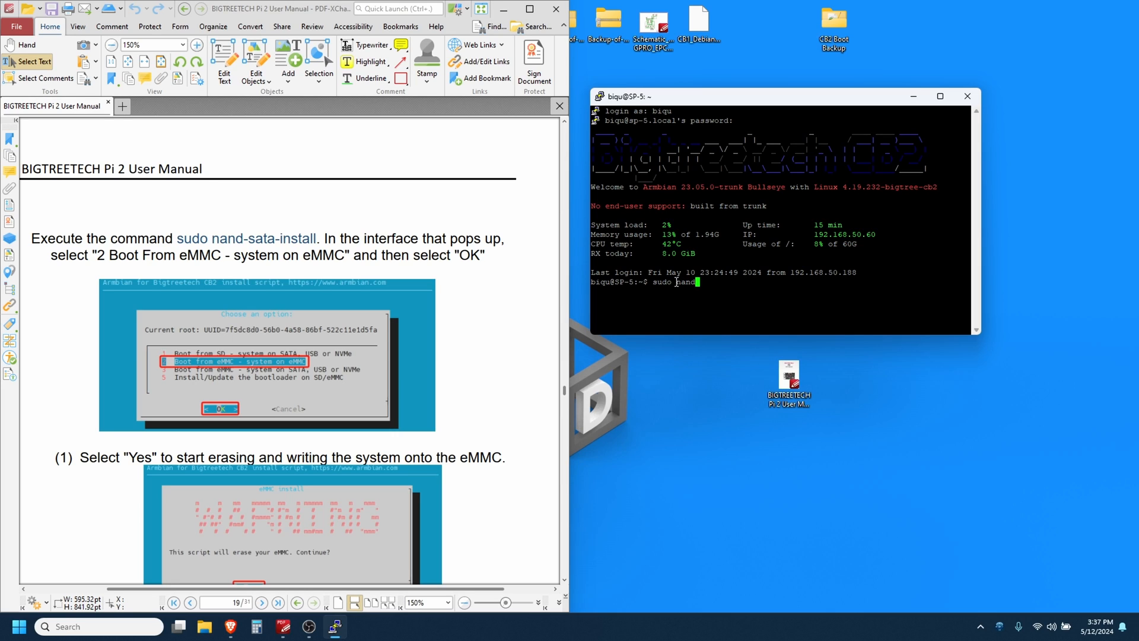
{"action": "type", "text": "-sata"}
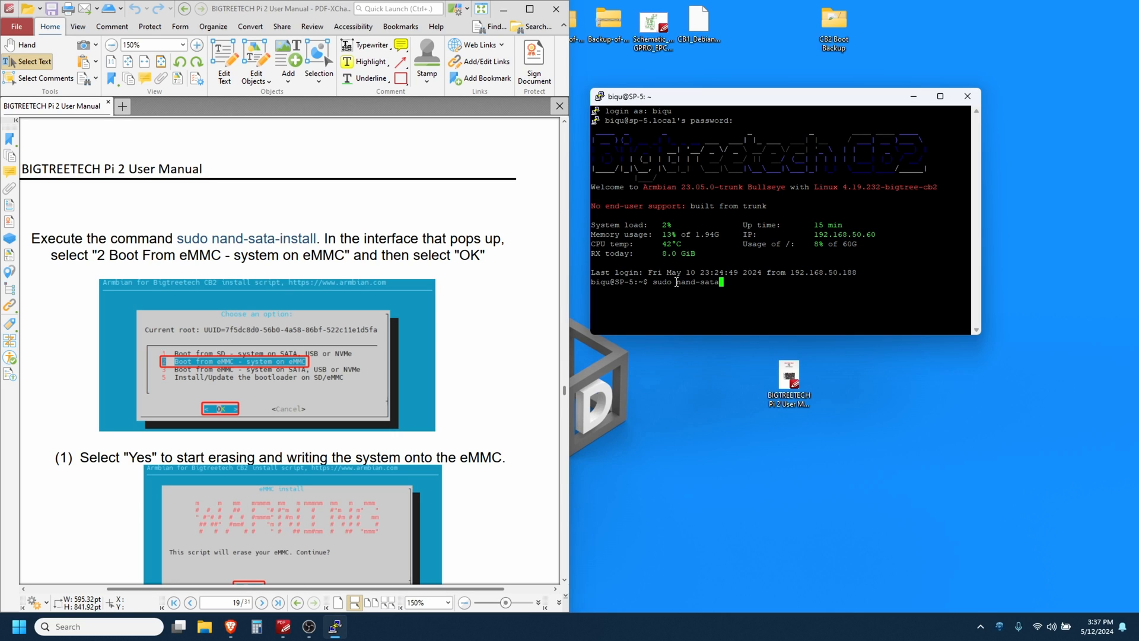
{"action": "type", "text": "install"}
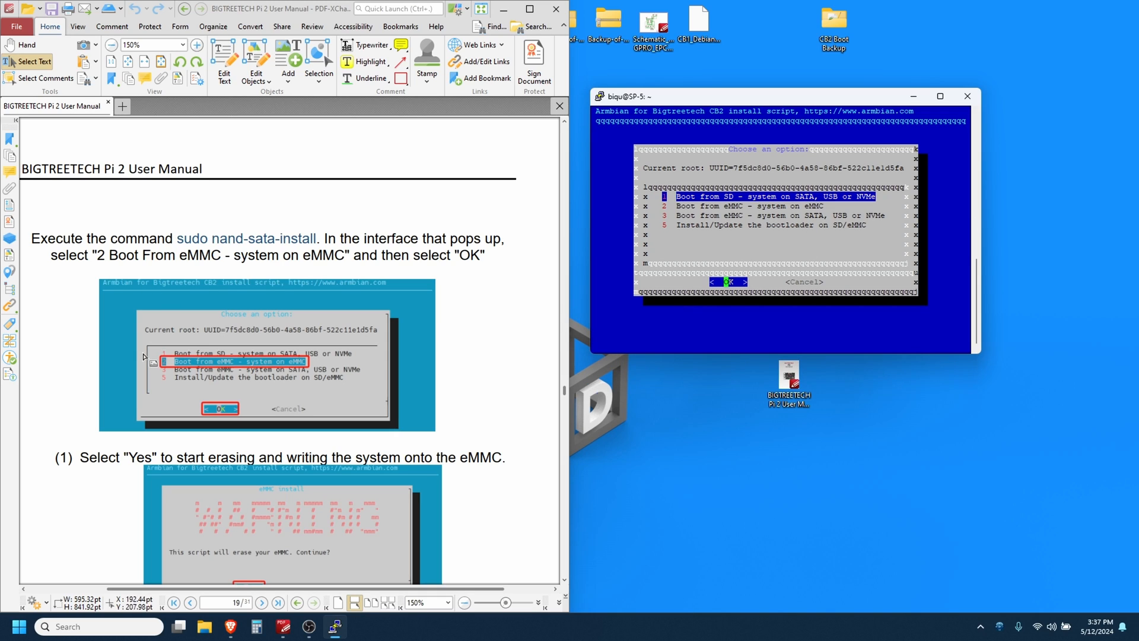
Select option 2, Boot from eMMC, and confirm erasing the eMMC
{"action": "key", "text": "Down"}
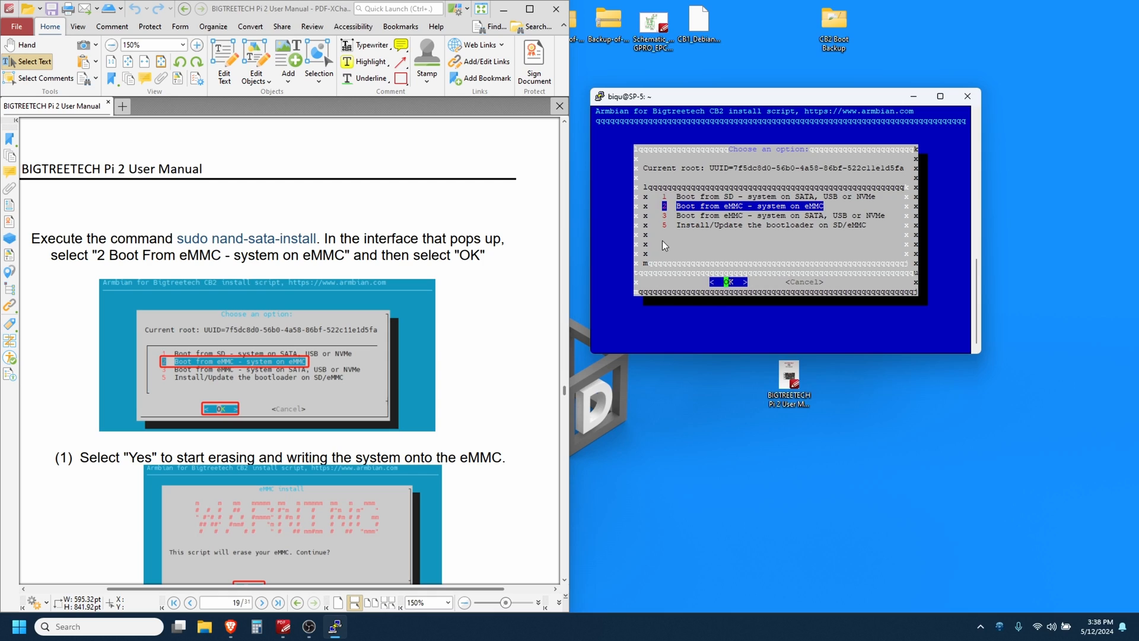
{"action": "left_click", "coordinate": [725, 282]}
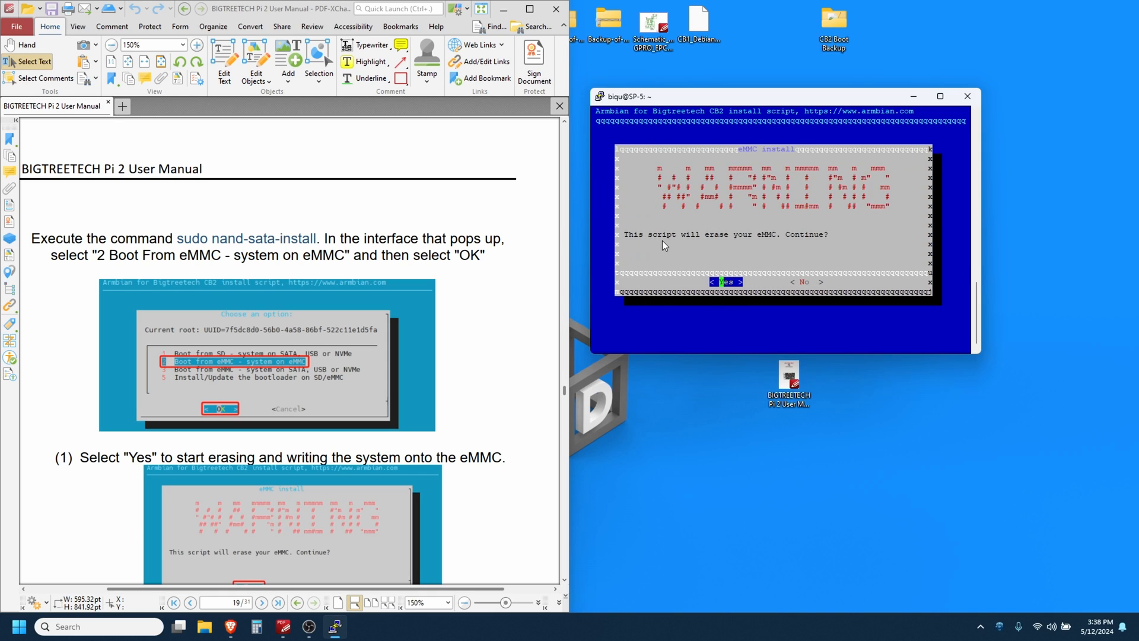
{"action": "left_click", "coordinate": [724, 282]}
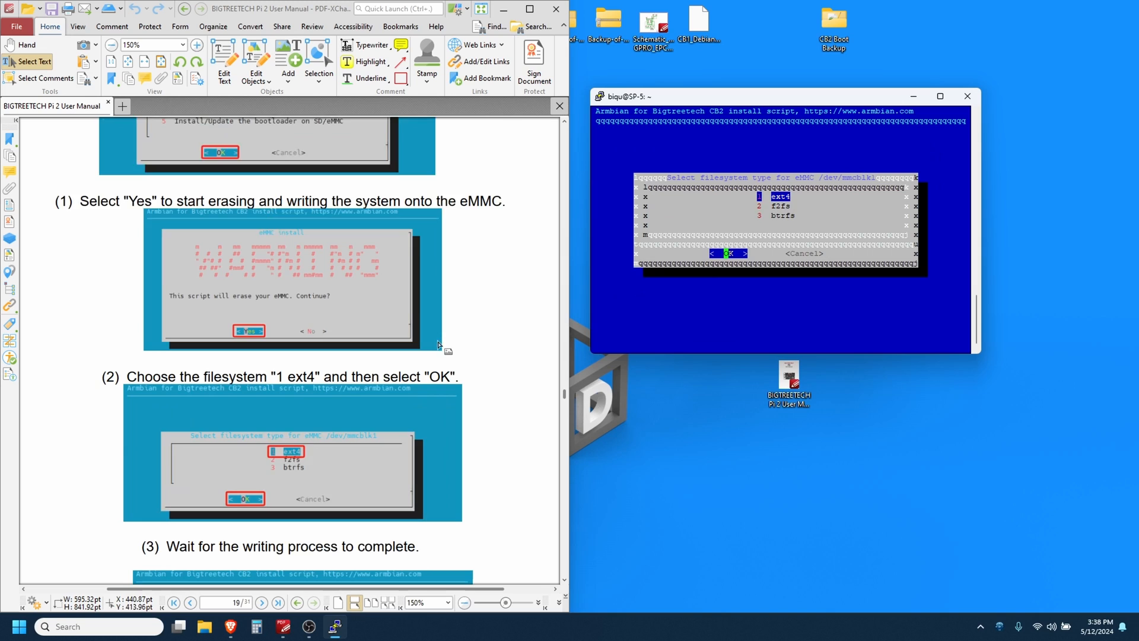
{"action": "scroll", "scroll_direction": "down", "scroll_amount": 3}
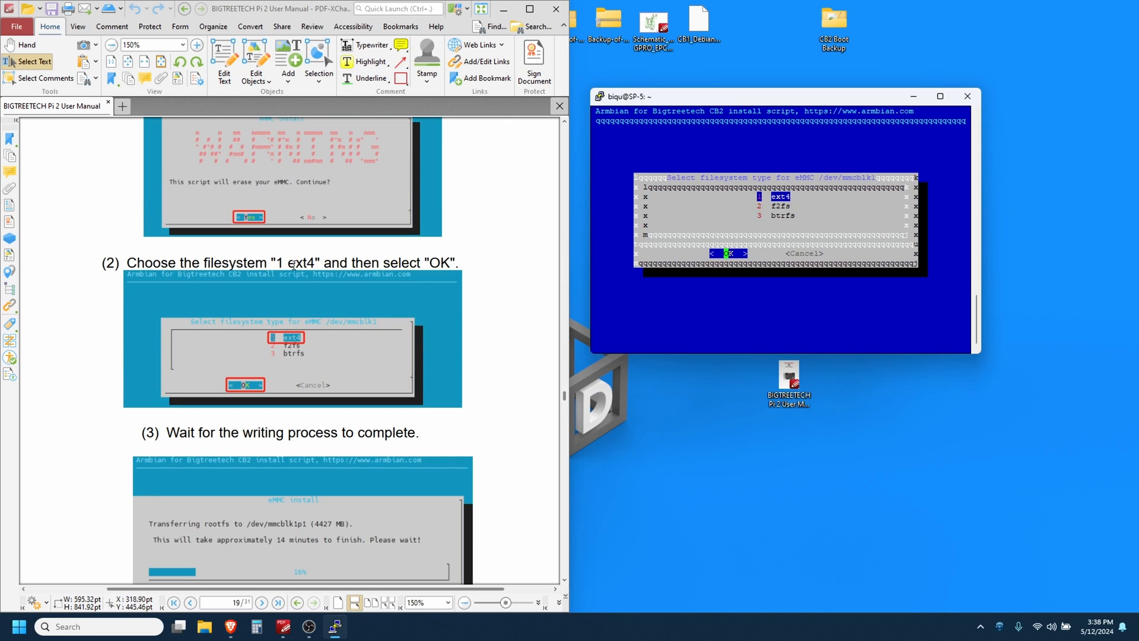
{"action": "mouse_move", "coordinate": [797, 196]}
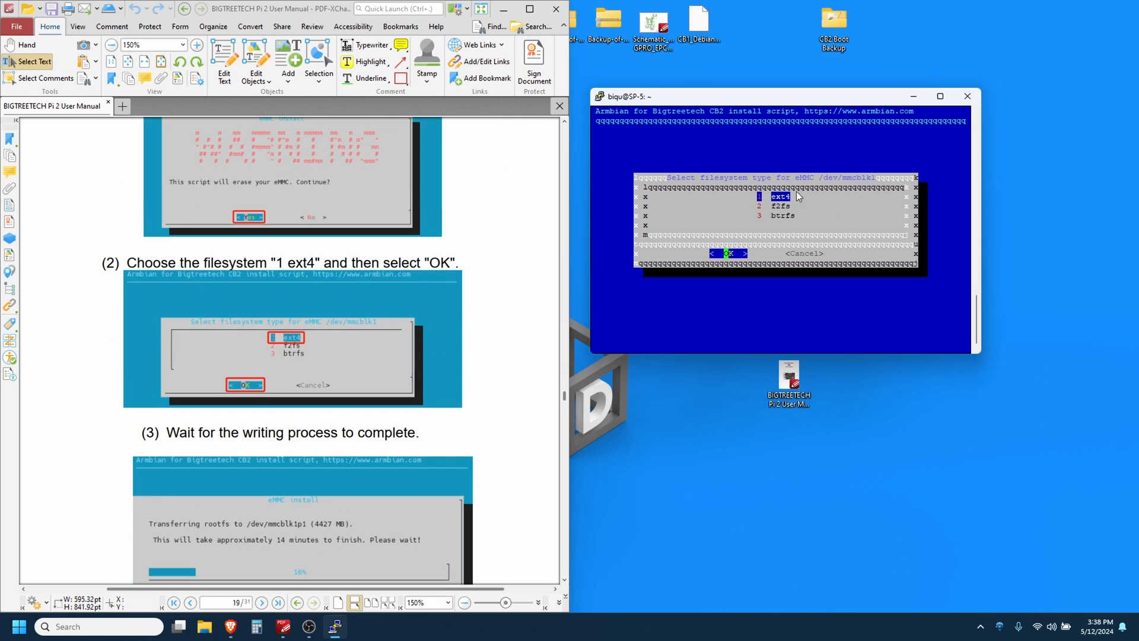
{"action": "mouse_move", "coordinate": [695, 207]}
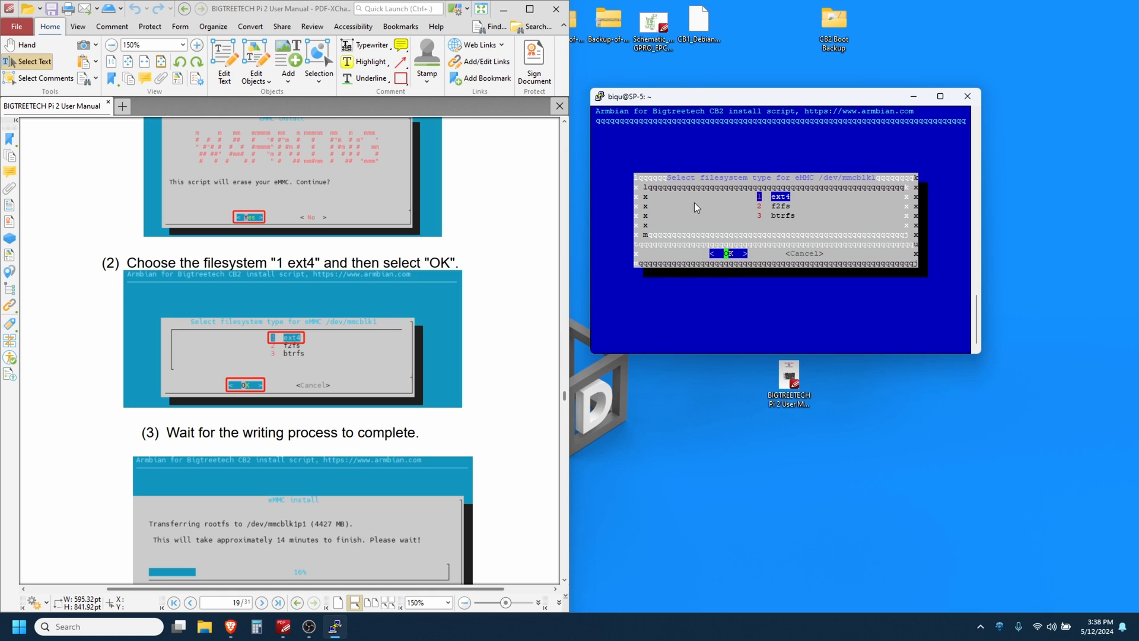
Install with ext4, power off, and dismiss PuTTY's closed-connection error
{"action": "left_click", "coordinate": [728, 254]}
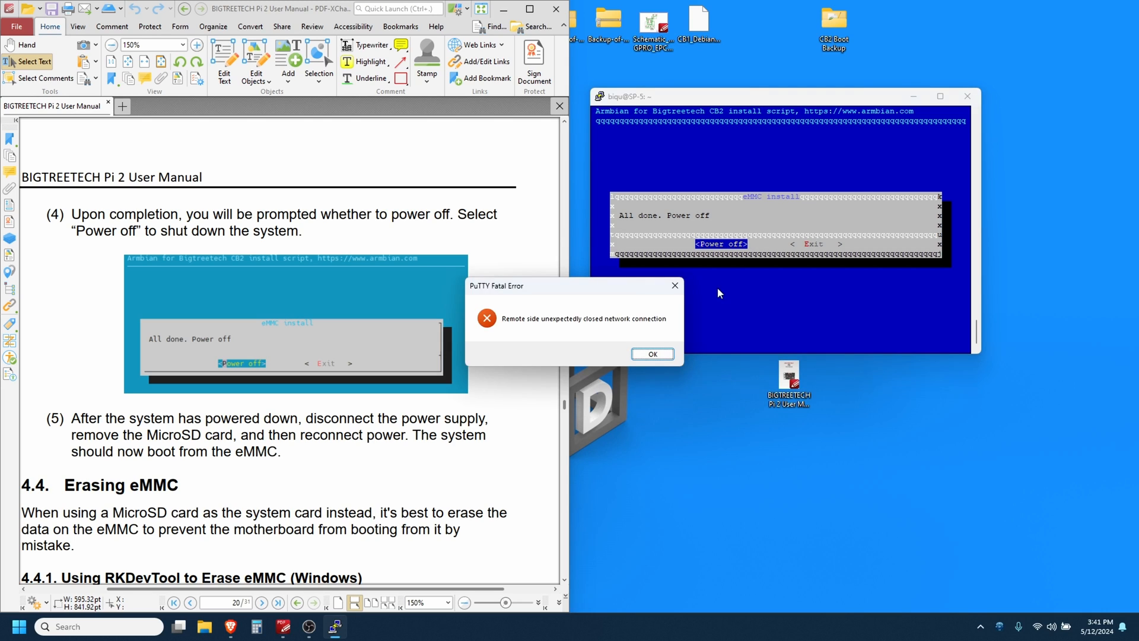
{"action": "left_click", "coordinate": [651, 353]}
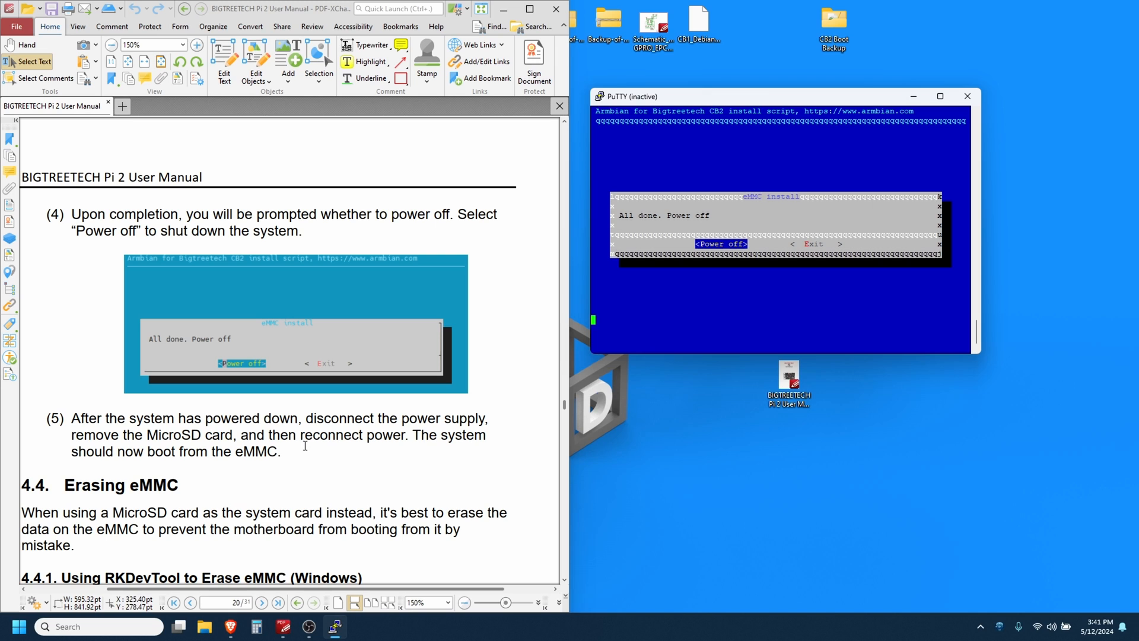
{"action": "mouse_move", "coordinate": [420, 450]}
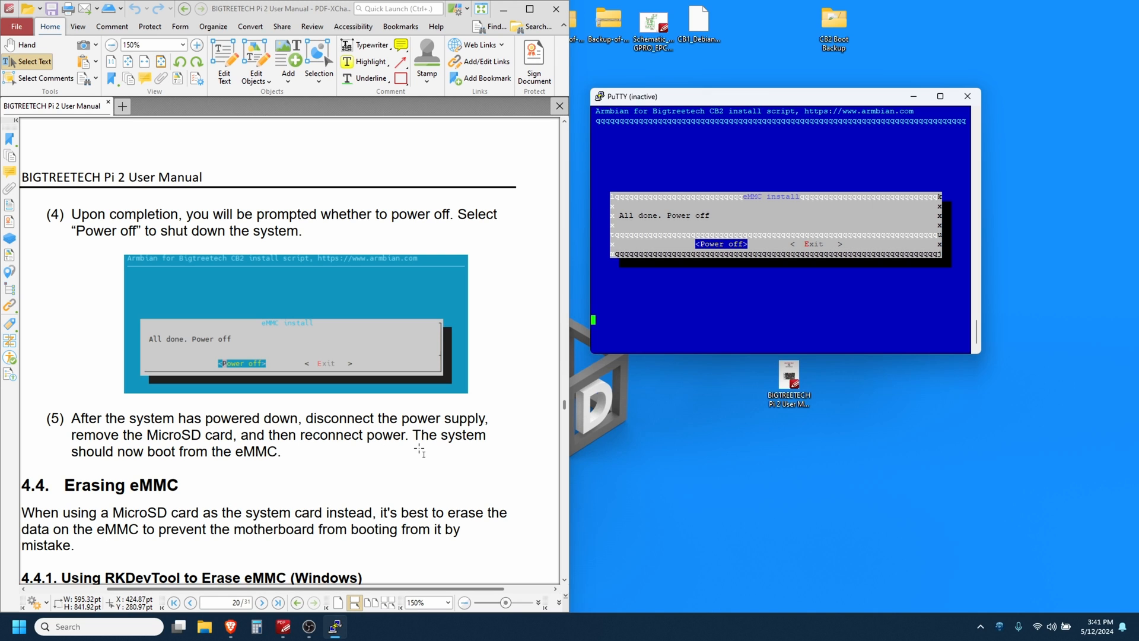